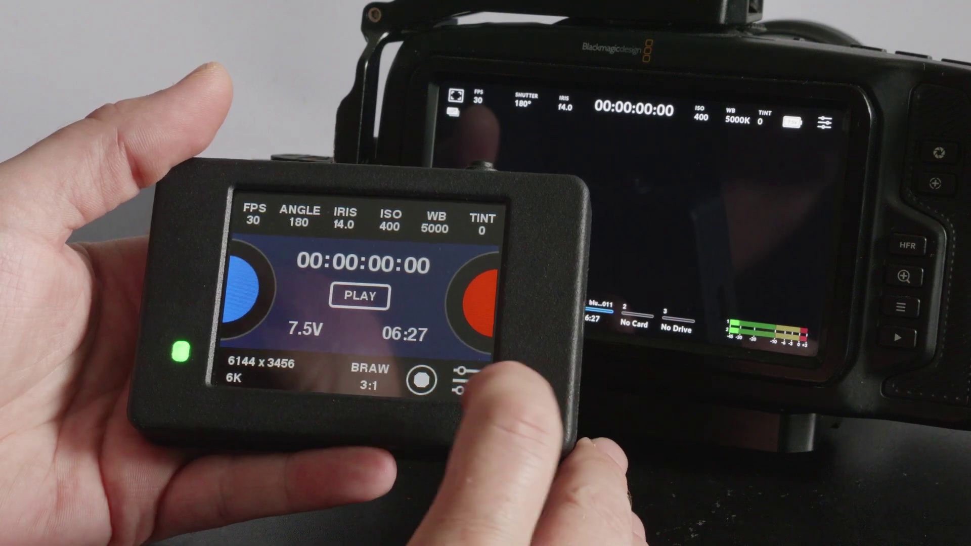
Open the remote's additional settings from the main camera status readout
click(459, 381)
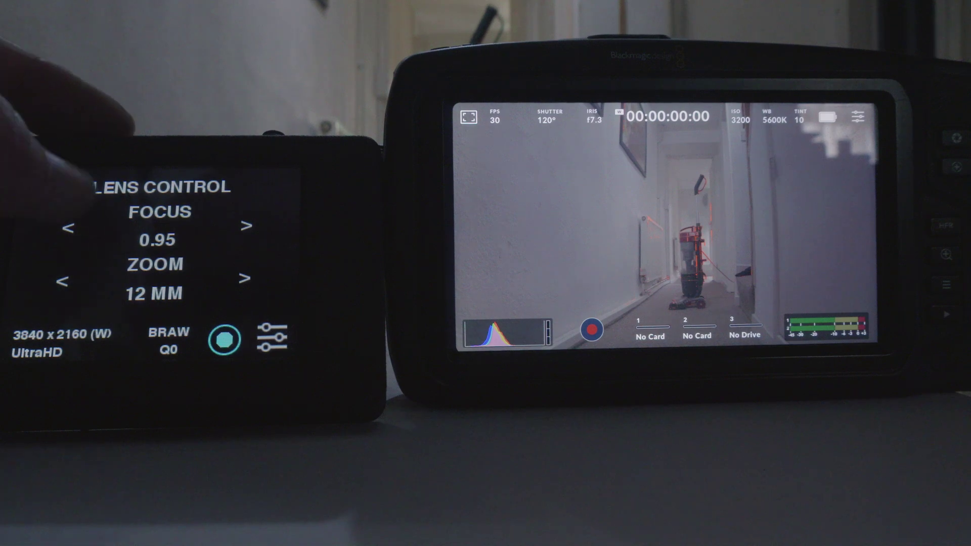
Adjust the lens focus remotely to 0.95 with zoom at 12 mm
click(69, 229)
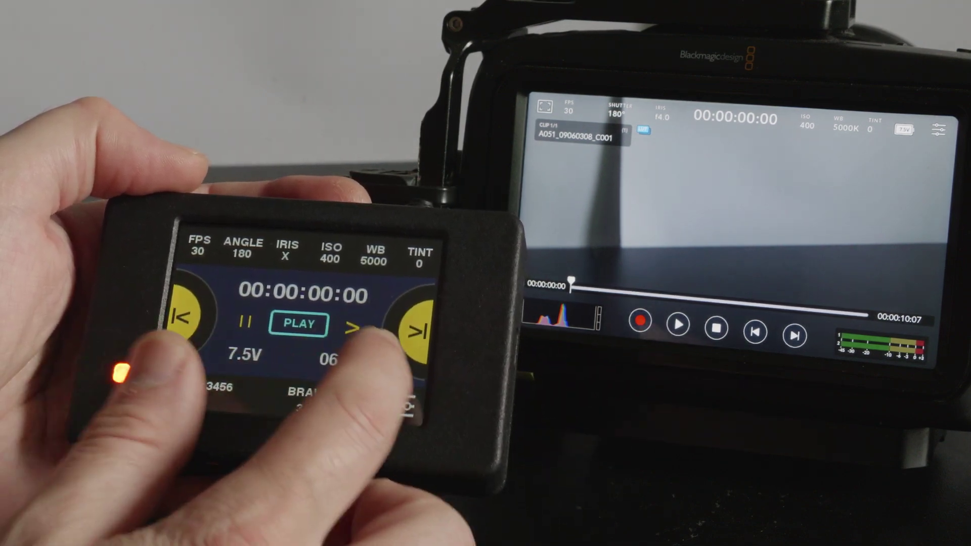
Start playback of clip A051_09060308_C001 on the camera from the remote
click(295, 324)
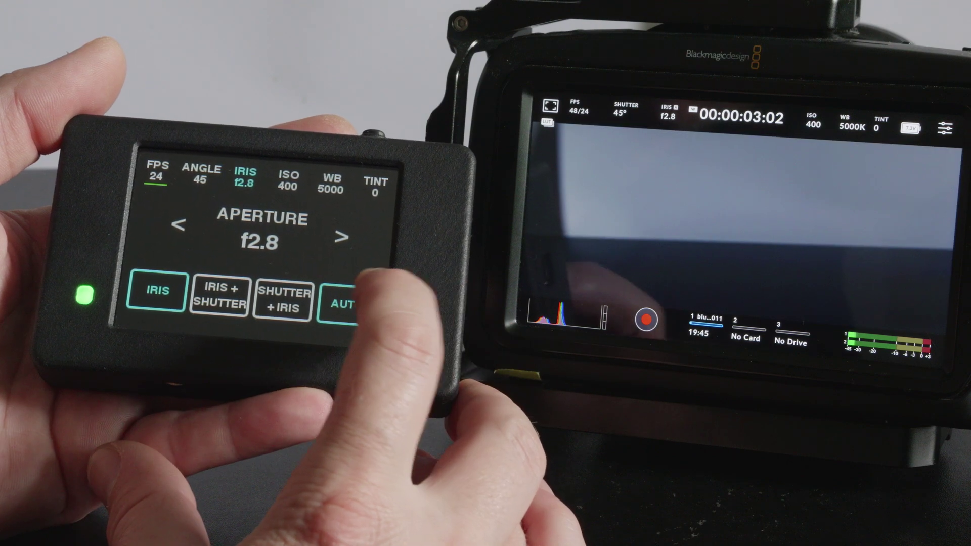
Close the iris one step, from f2.8 to f2.9
click(339, 236)
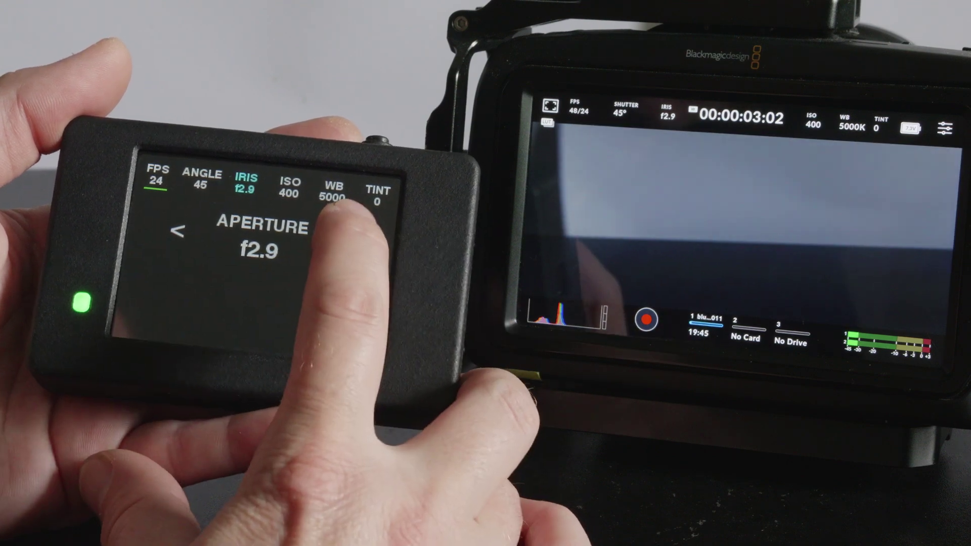